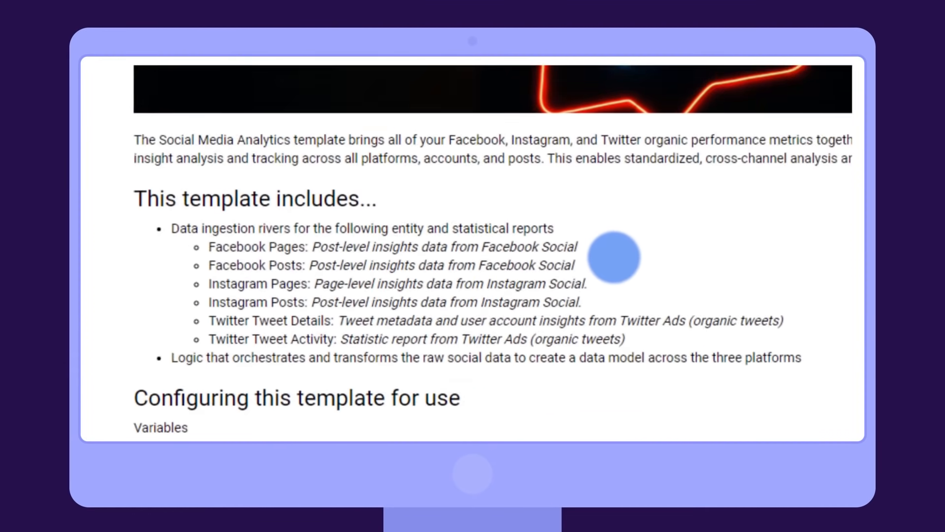
- Add the Social Media Analytics kit and go into its Social Analytics Logic - BigQuery river
{"action": "left_click", "coordinate": [883, 150]}
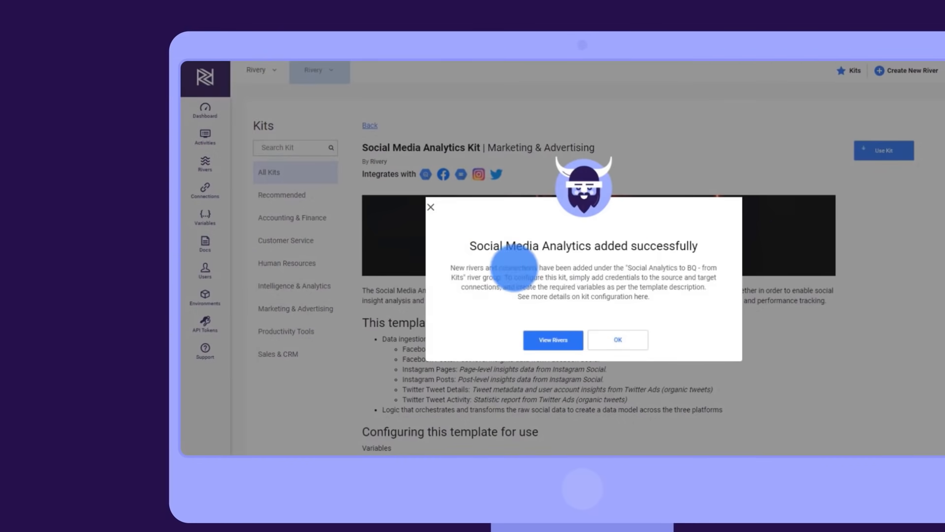
{"action": "left_click", "coordinate": [551, 339]}
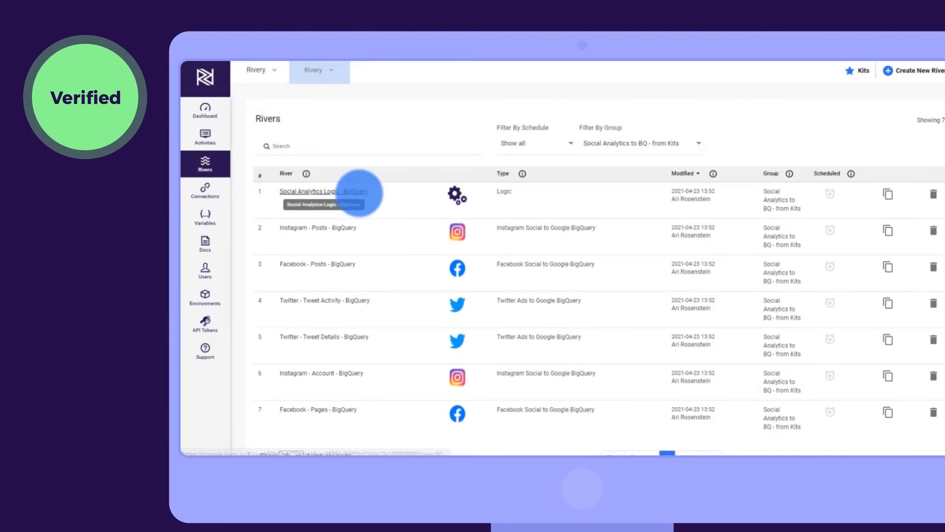
{"action": "left_click", "coordinate": [314, 191]}
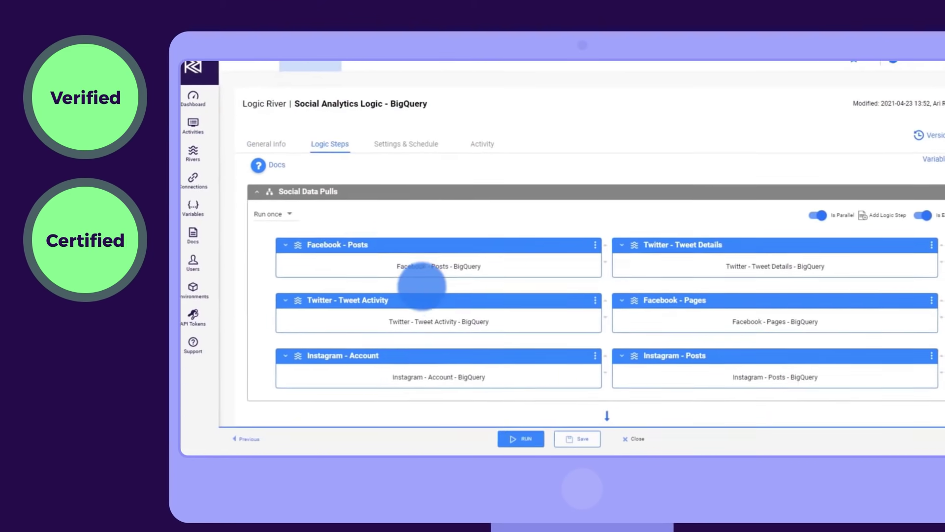
- Enable an Hourly schedule for the logic river under Settings & Schedule
{"action": "left_click", "coordinate": [405, 143]}
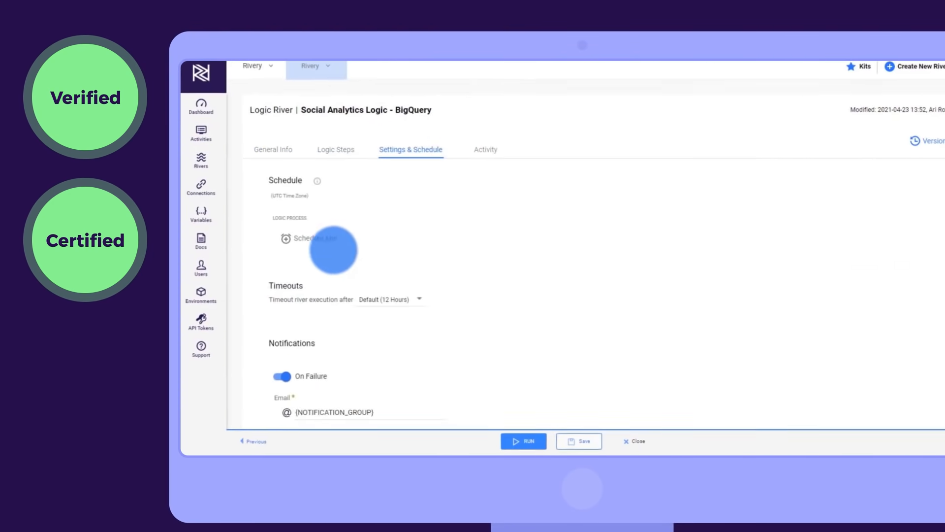
{"action": "left_click", "coordinate": [309, 239]}
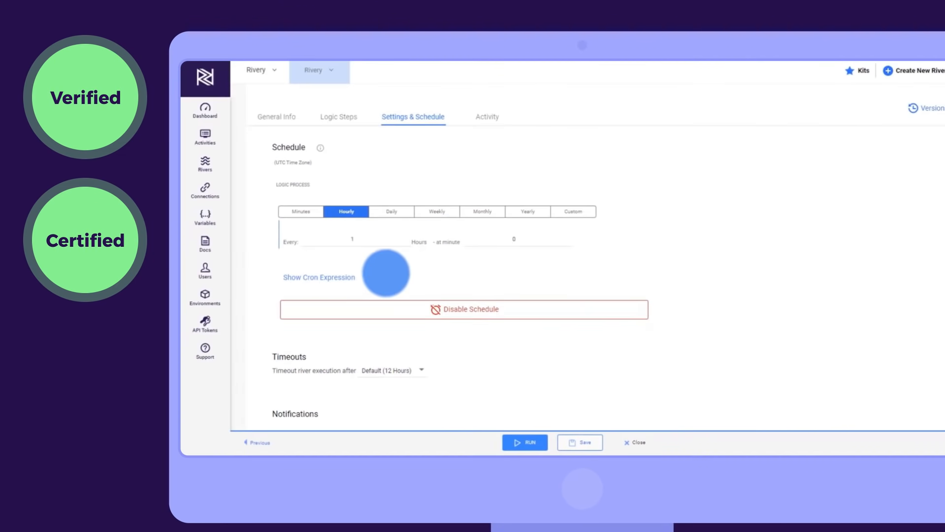
{"action": "left_click", "coordinate": [752, 69]}
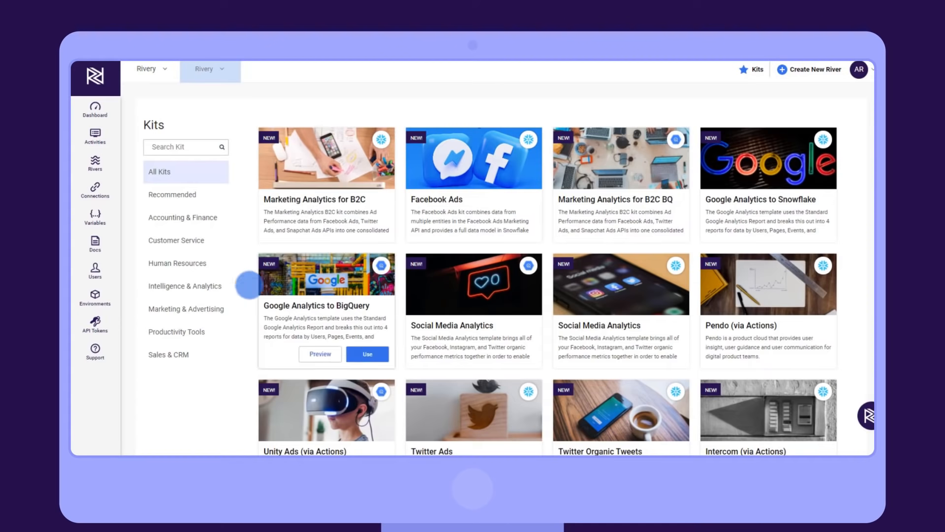
- Filter the kit hub to Marketing & Advertising, previewing the Marketing Analytics for B2C BQ kit
{"action": "left_click", "coordinate": [186, 308]}
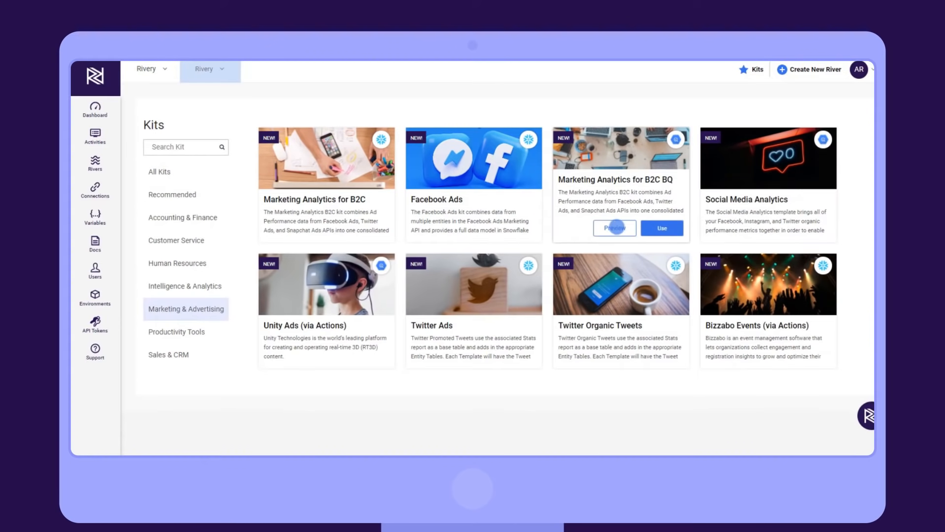
{"action": "left_click", "coordinate": [613, 228]}
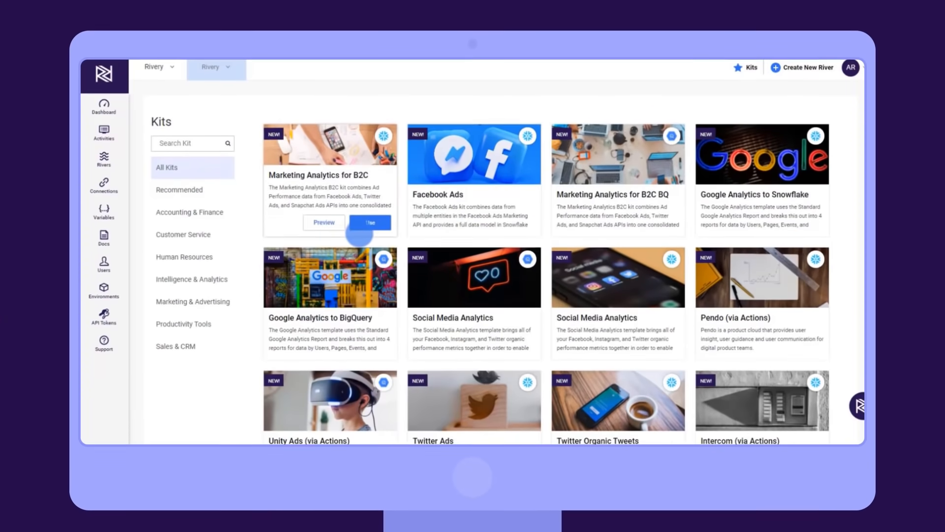
{"action": "left_click", "coordinate": [193, 294]}
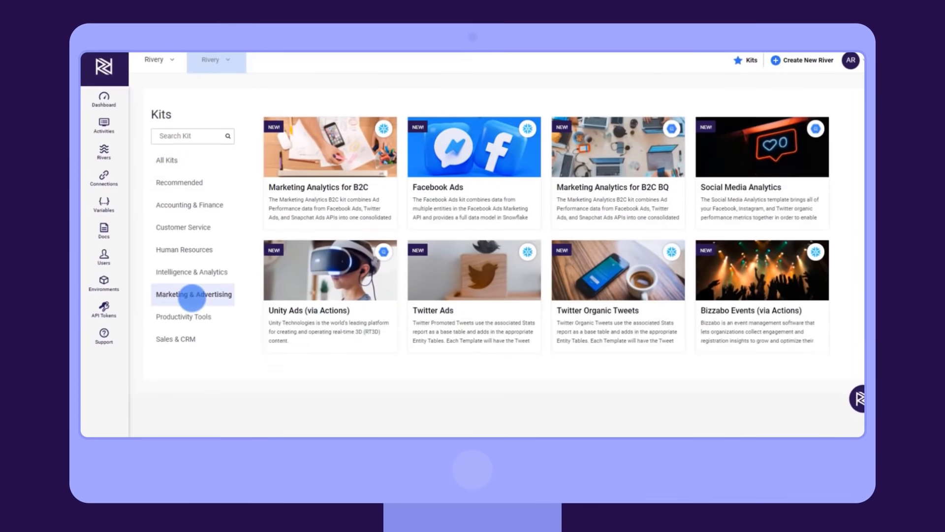